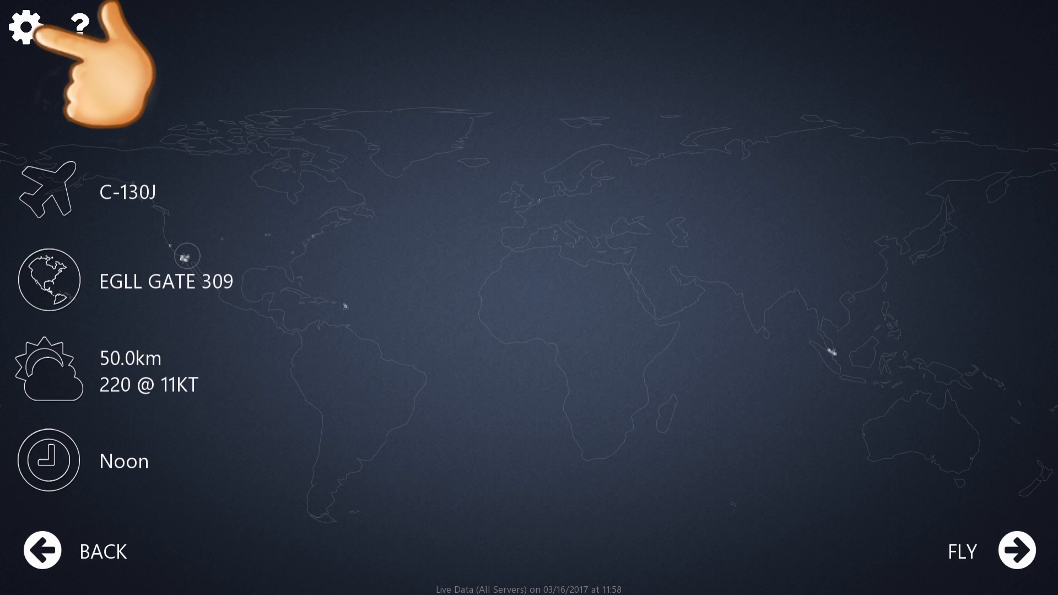
# Open the app settings from the C-130J EGLL Gate 309 flight setup screen
pyautogui.click(23, 22)
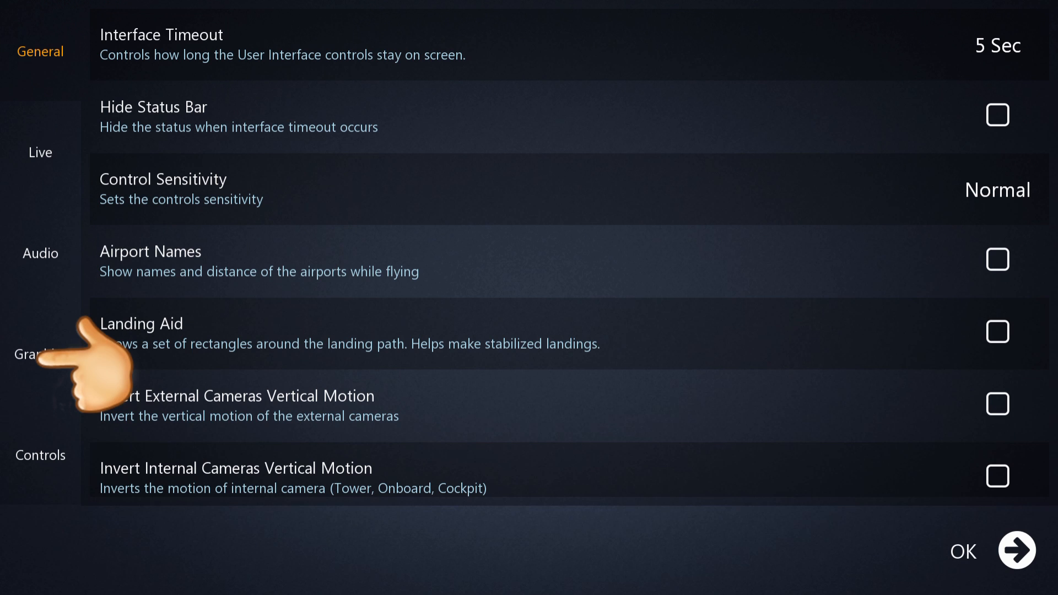
# Switch to Graphics settings and raise Airplane Quality from High to VeryHigh
pyautogui.click(40, 354)
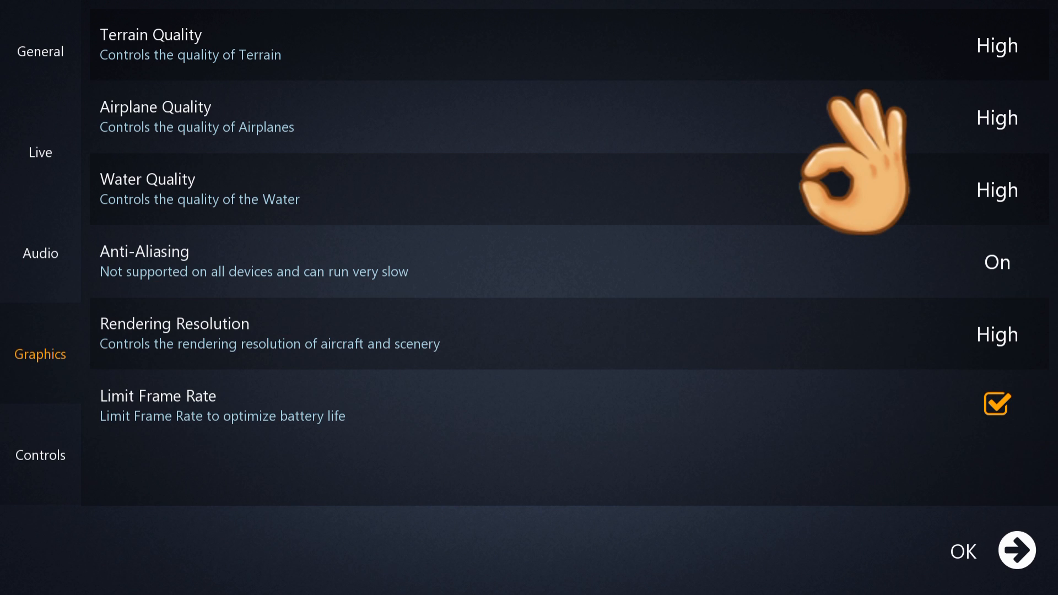
pyautogui.click(996, 117)
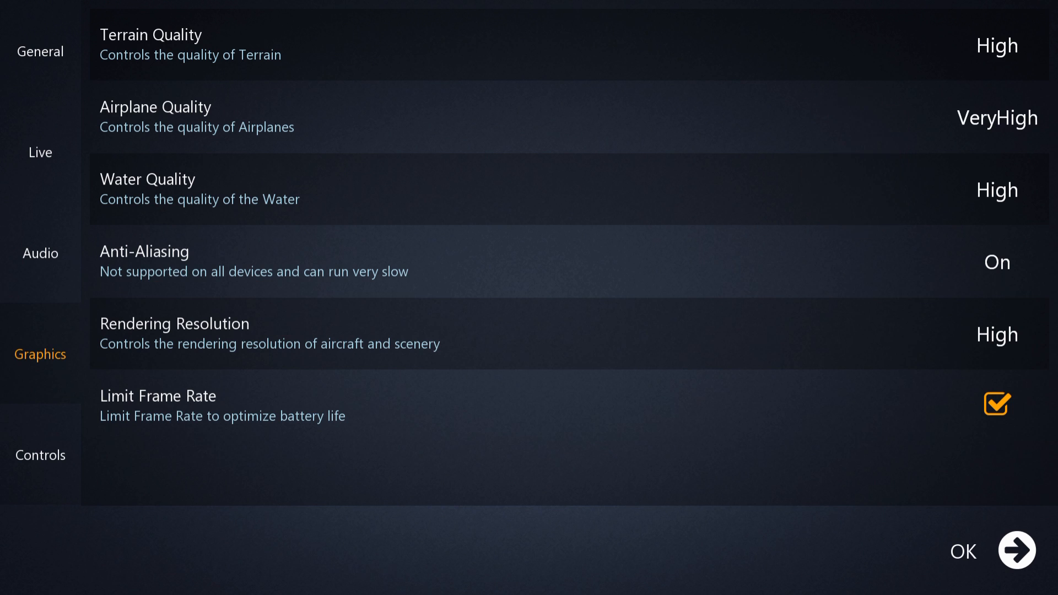